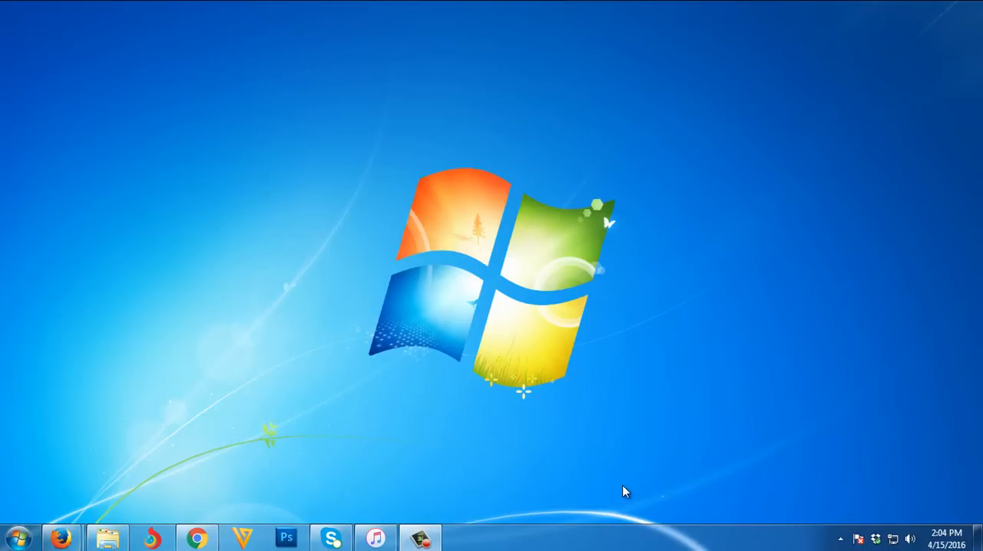
pyautogui.moveTo(602, 482)
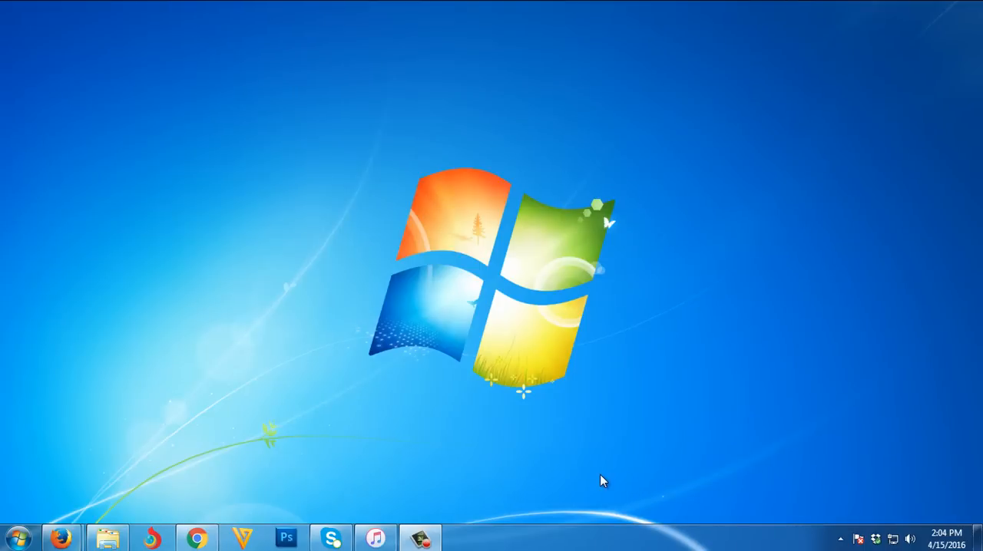
pyautogui.moveTo(566, 482)
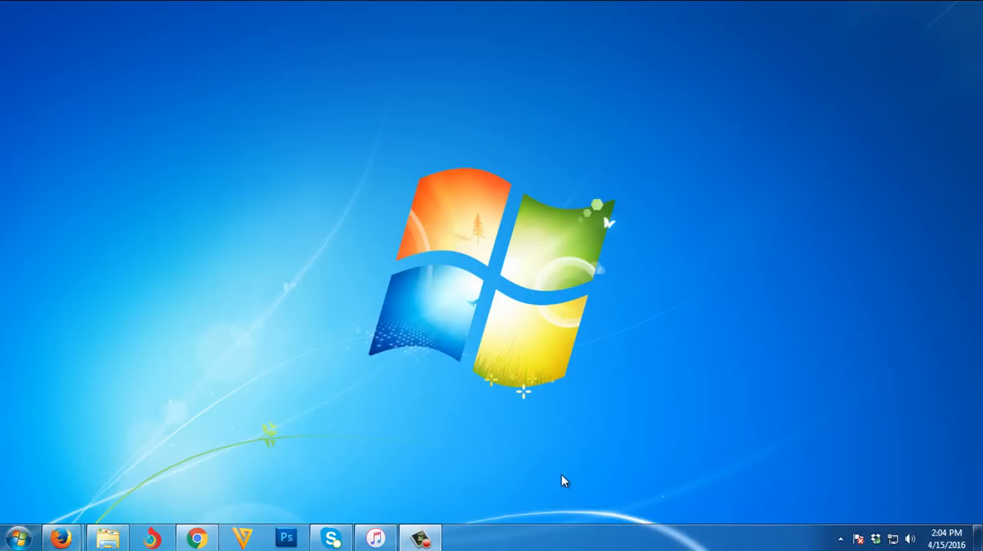
pyautogui.moveTo(534, 408)
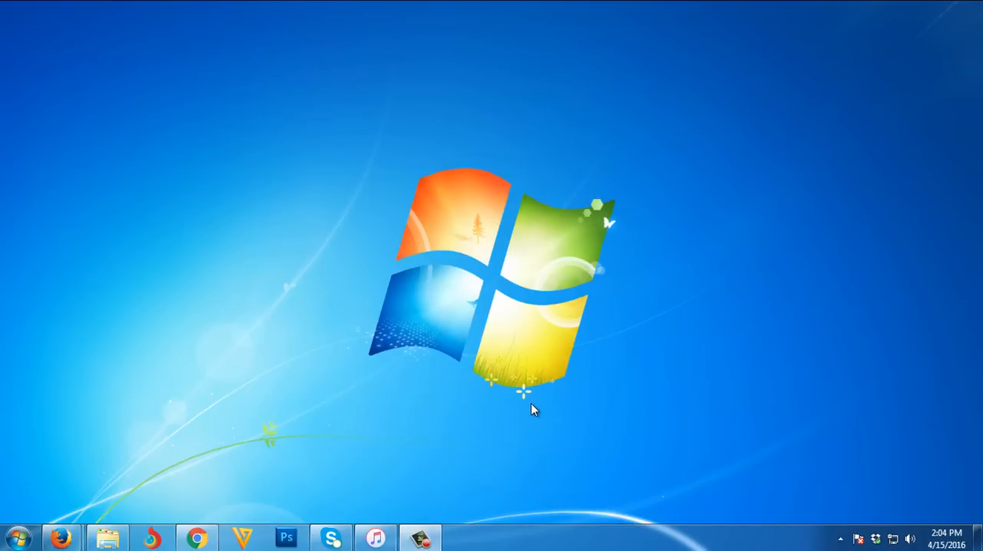
pyautogui.moveTo(621, 393)
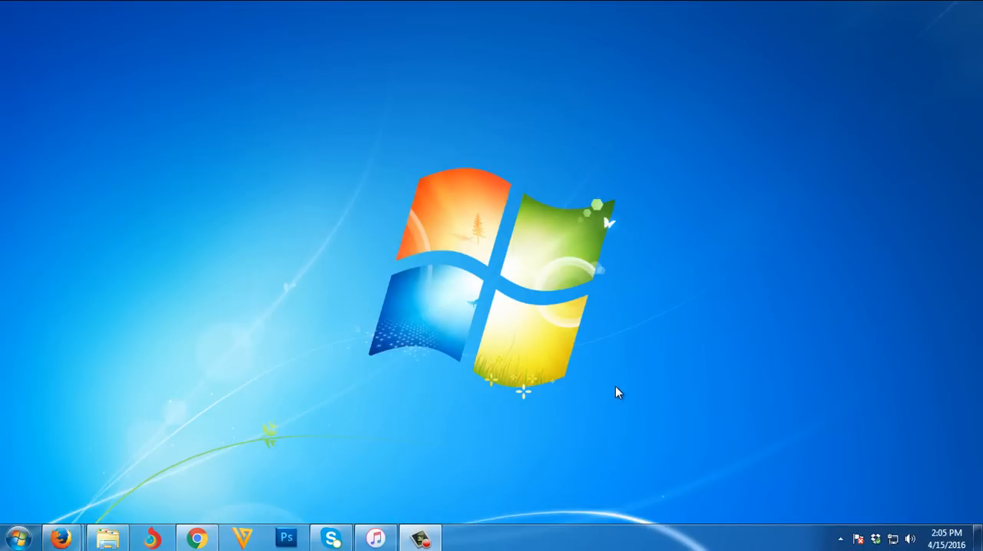
pyautogui.moveTo(468, 516)
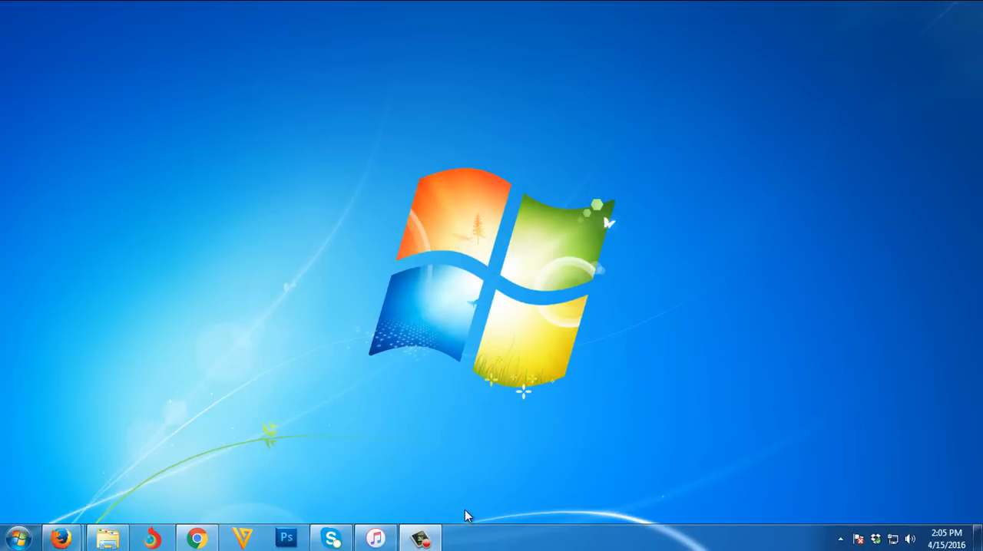
pyautogui.moveTo(676, 448)
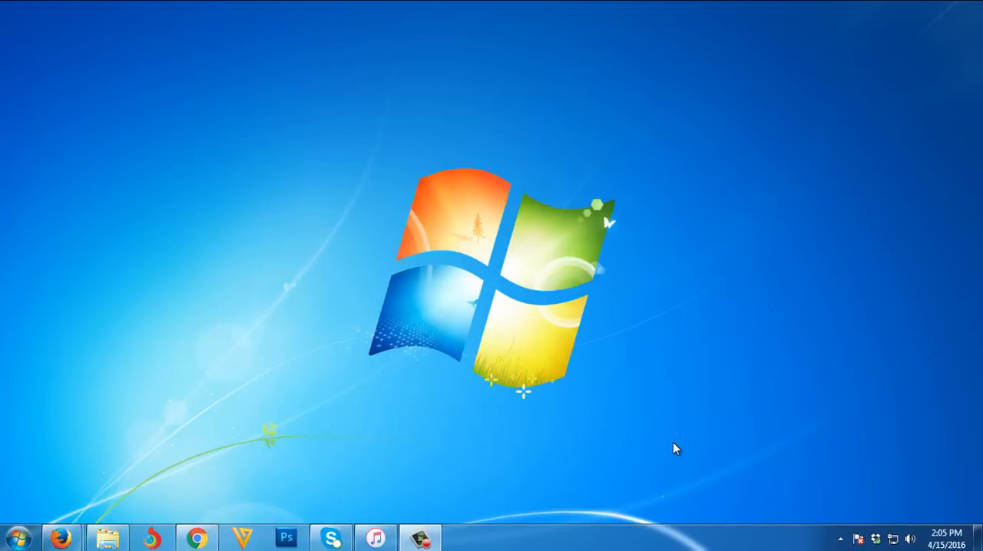
pyautogui.moveTo(408, 464)
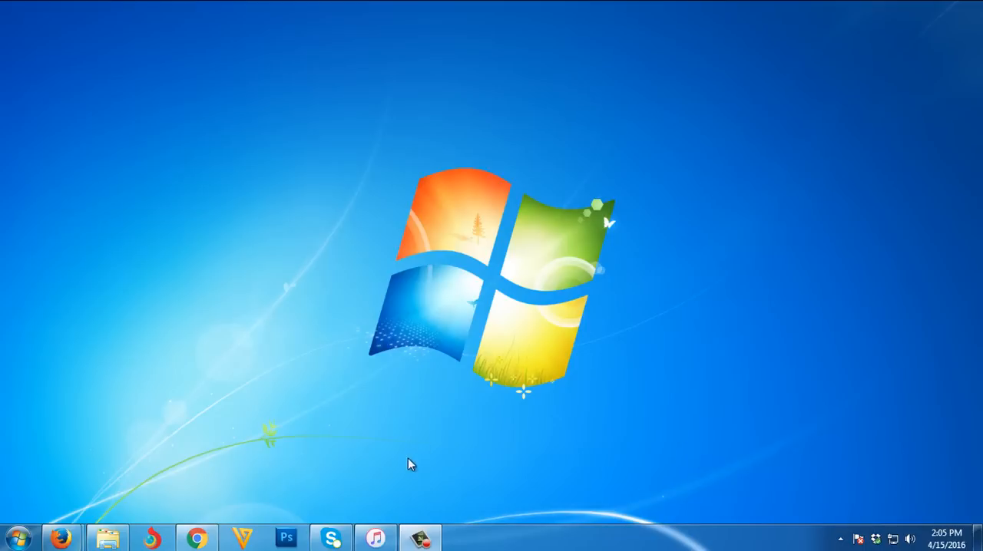
pyautogui.moveTo(382, 528)
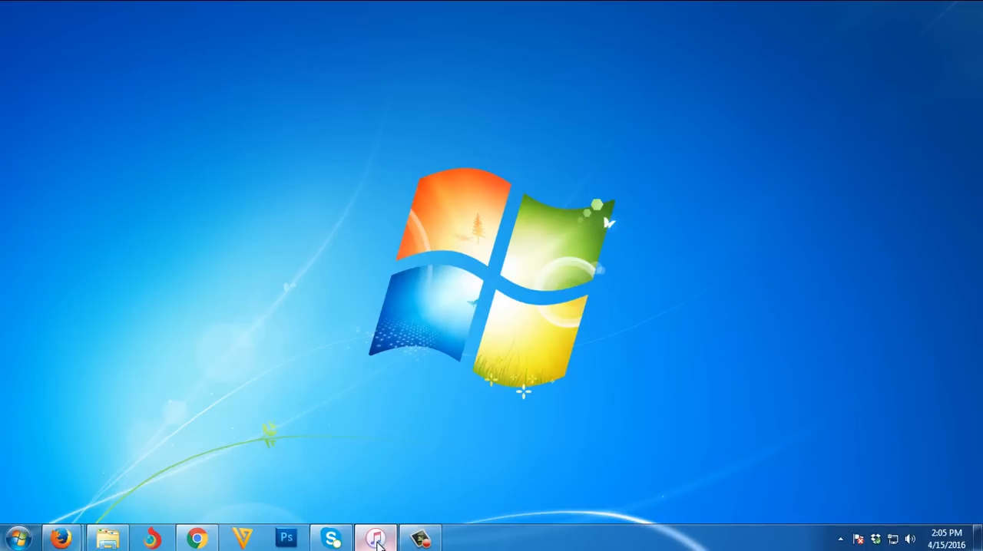
# Show the connected iPhone's Summary page and review its backup and sync options.
pyautogui.click(375, 537)
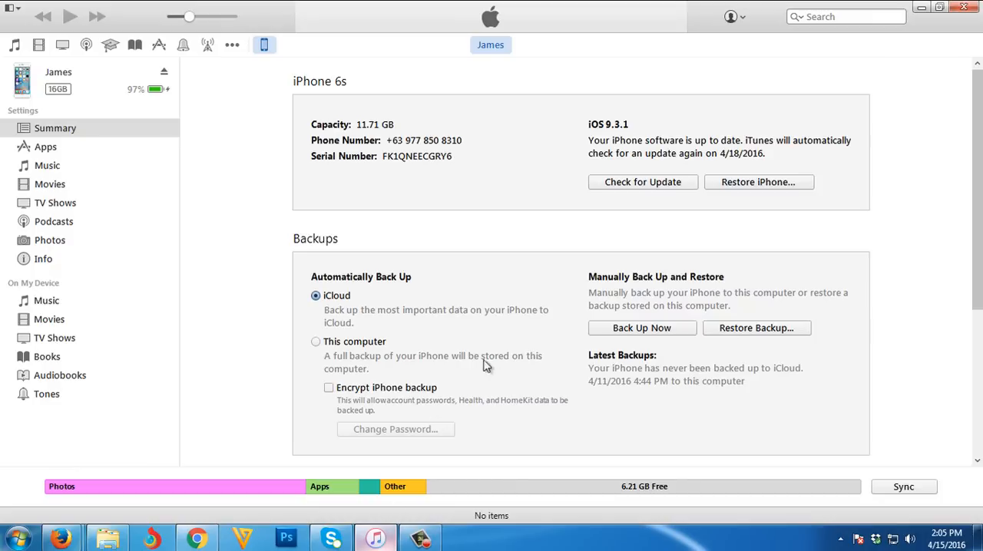
pyautogui.moveTo(571, 79)
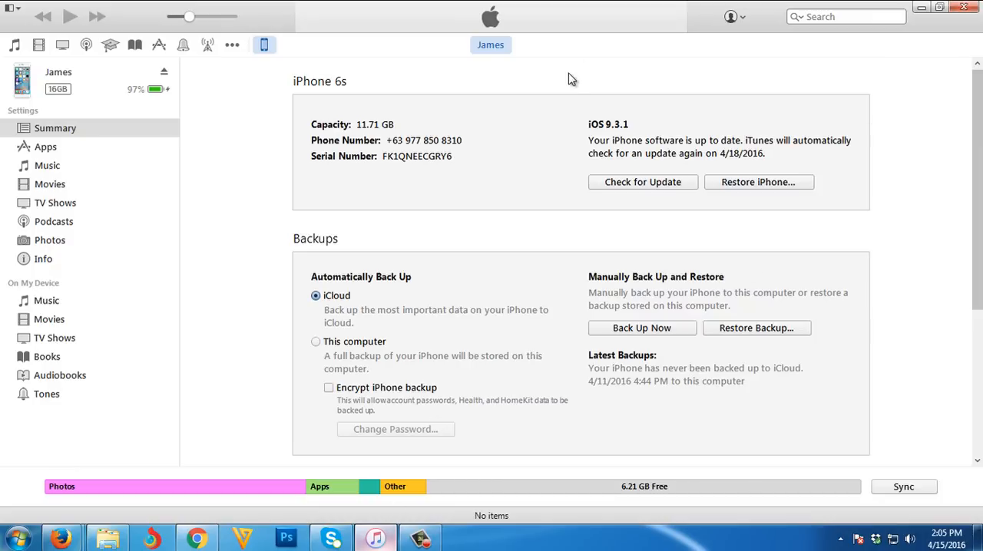
pyautogui.moveTo(276, 98)
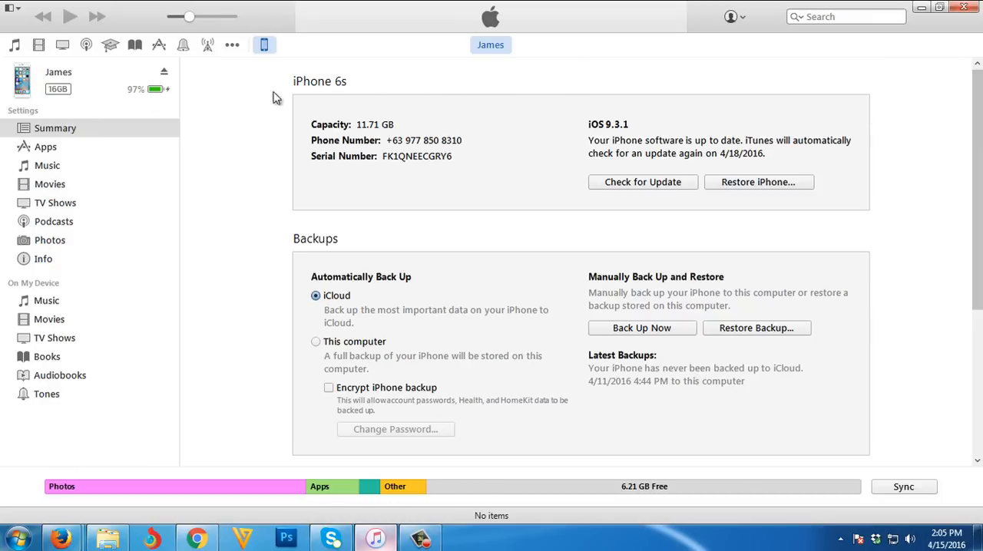
pyautogui.moveTo(276, 64)
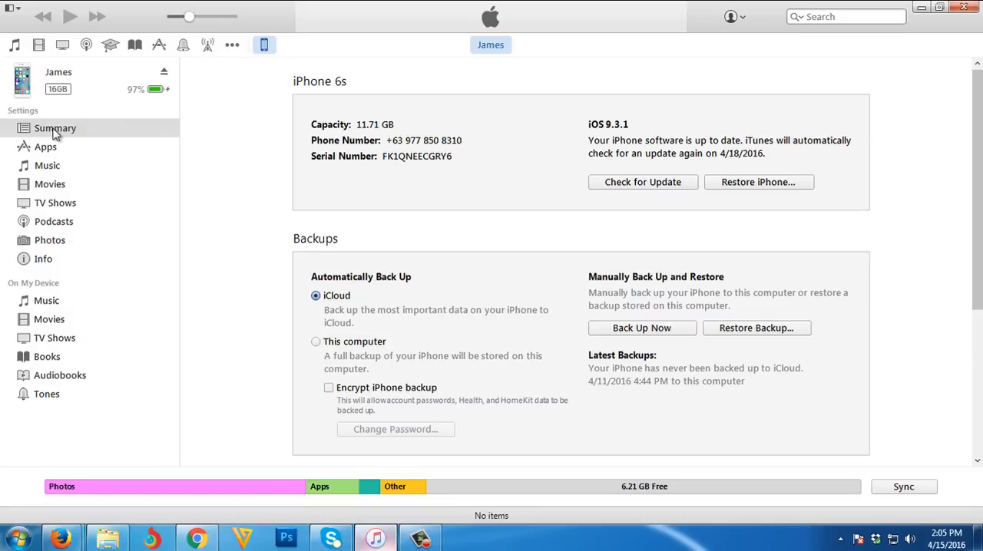
pyautogui.click(55, 127)
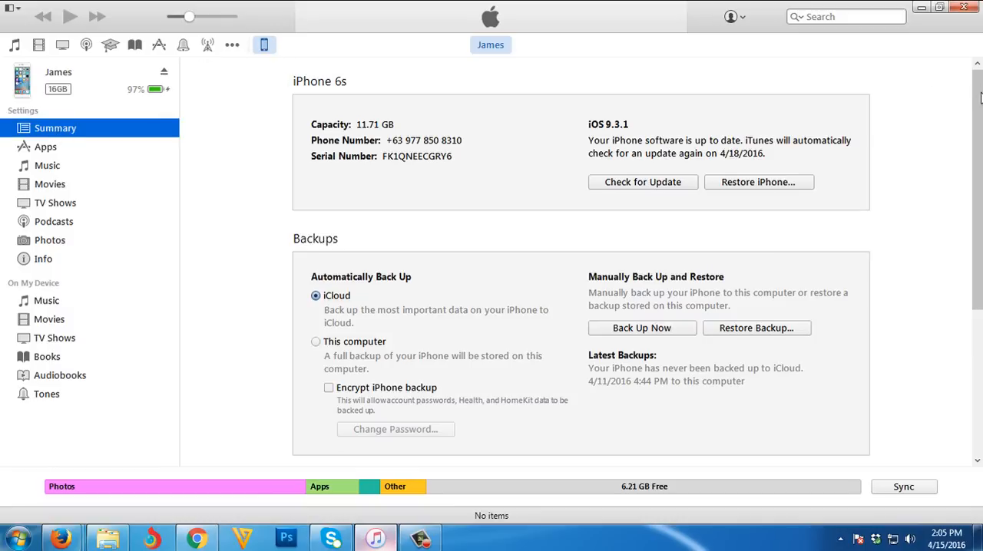
pyautogui.scroll(-3)
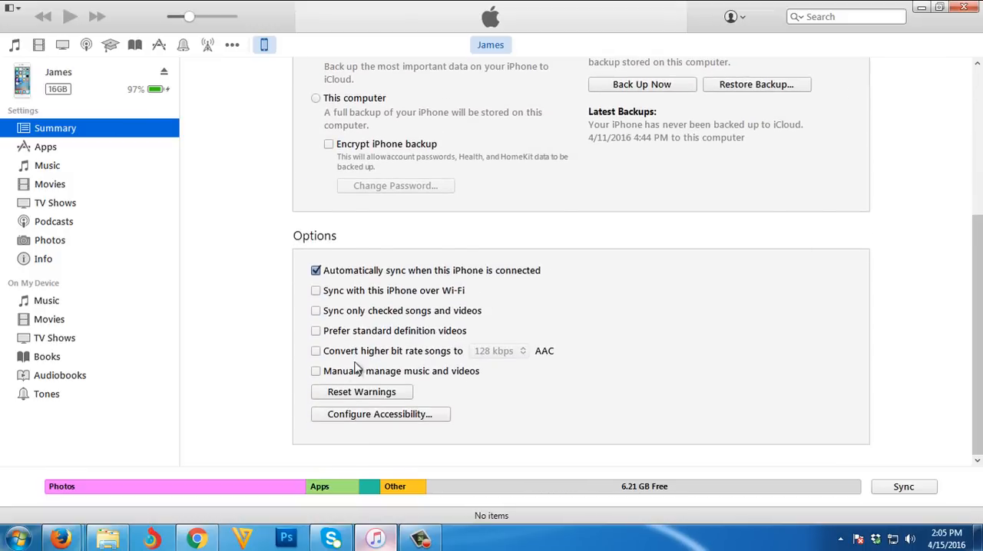
pyautogui.moveTo(316, 378)
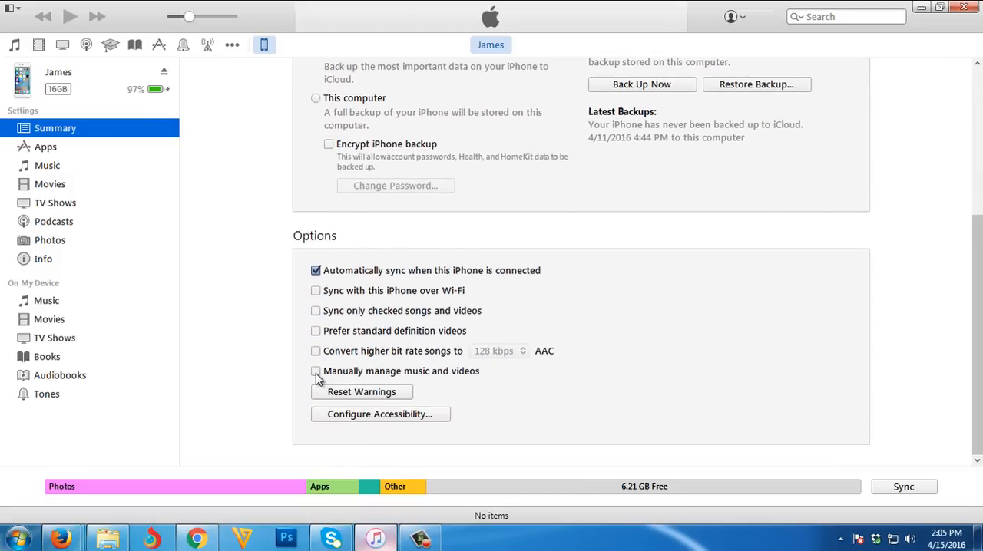
pyautogui.moveTo(330, 381)
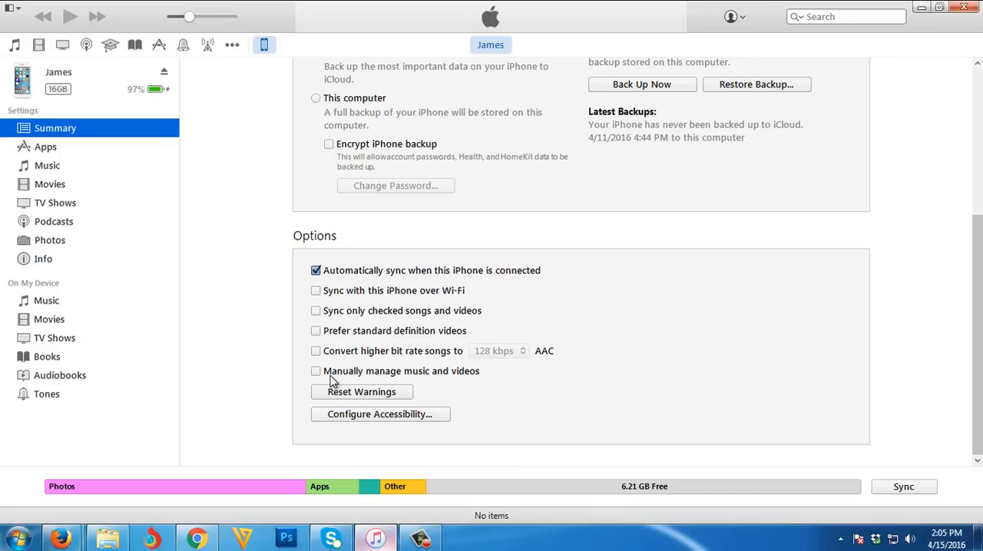
pyautogui.click(315, 370)
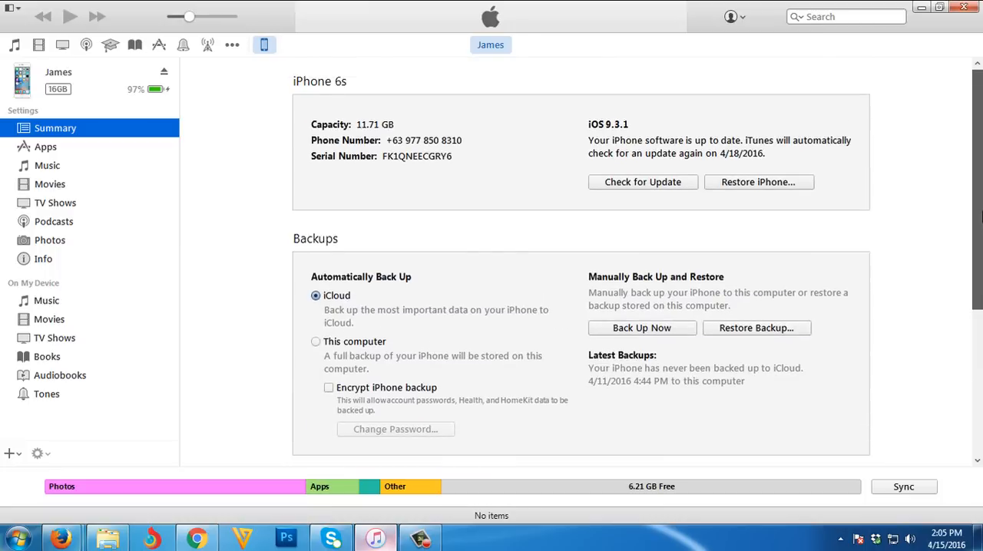
pyautogui.moveTo(40, 296)
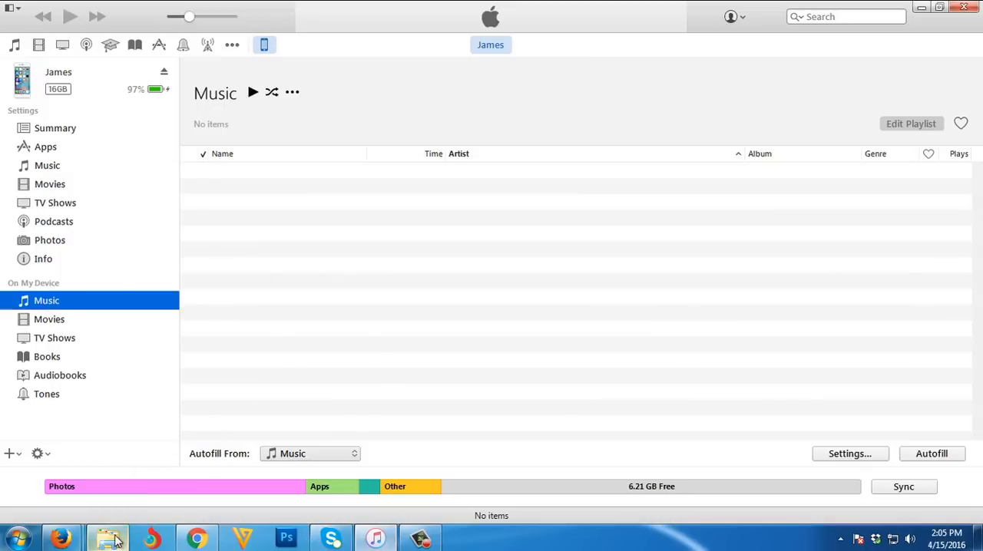
# Select For All You've Done, FOREVER and the Hillsong MP3 in the mp3 folder for the iPhone's music.
pyautogui.click(107, 538)
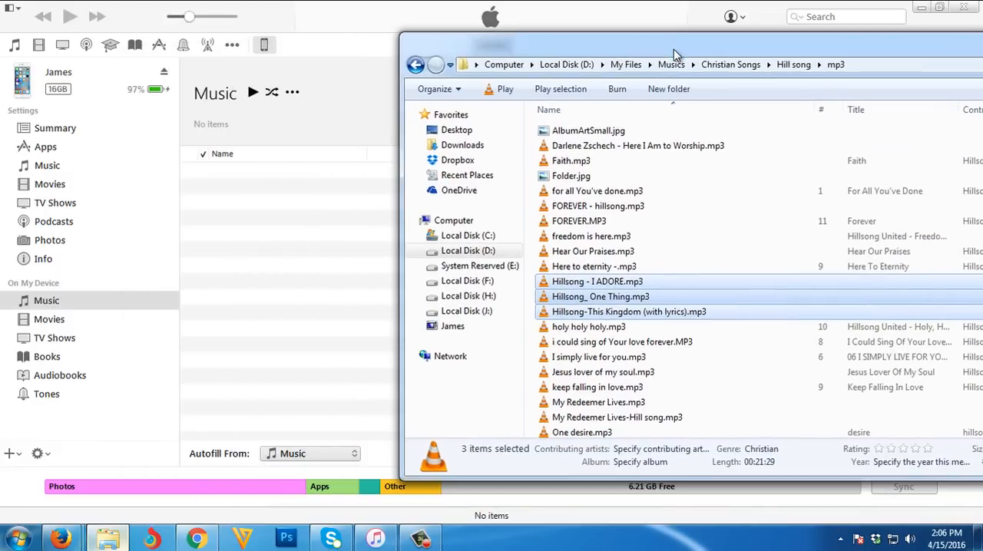
pyautogui.click(598, 191)
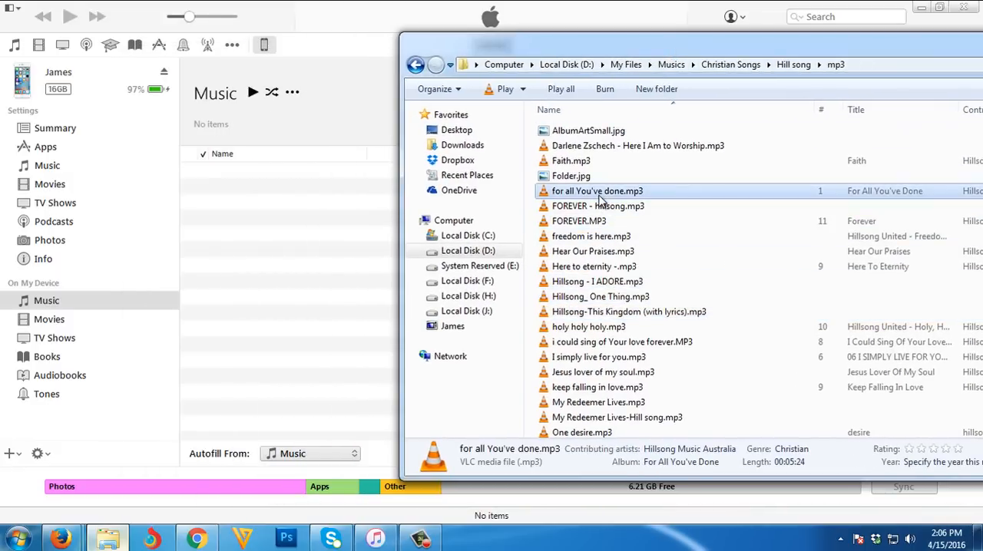
pyautogui.click(577, 222)
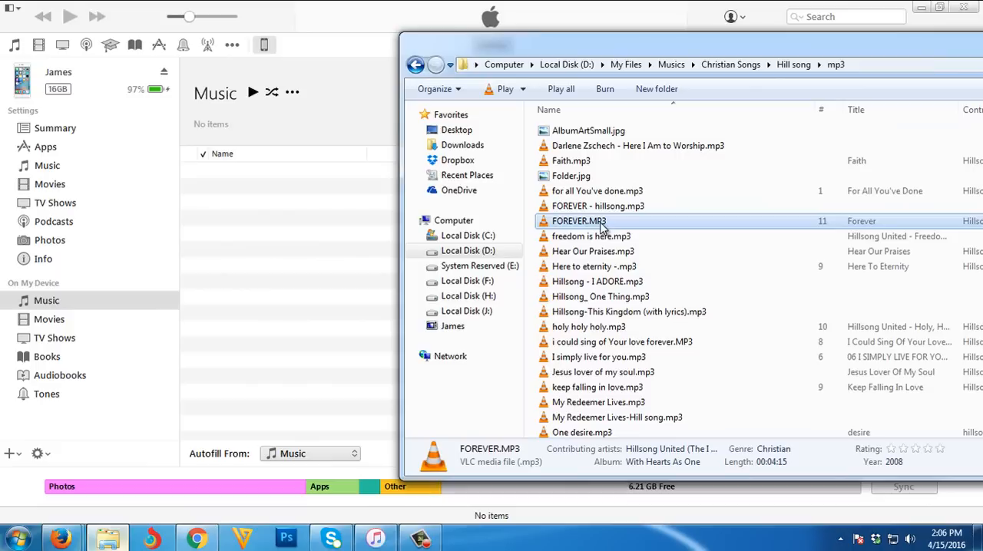
pyautogui.click(596, 191)
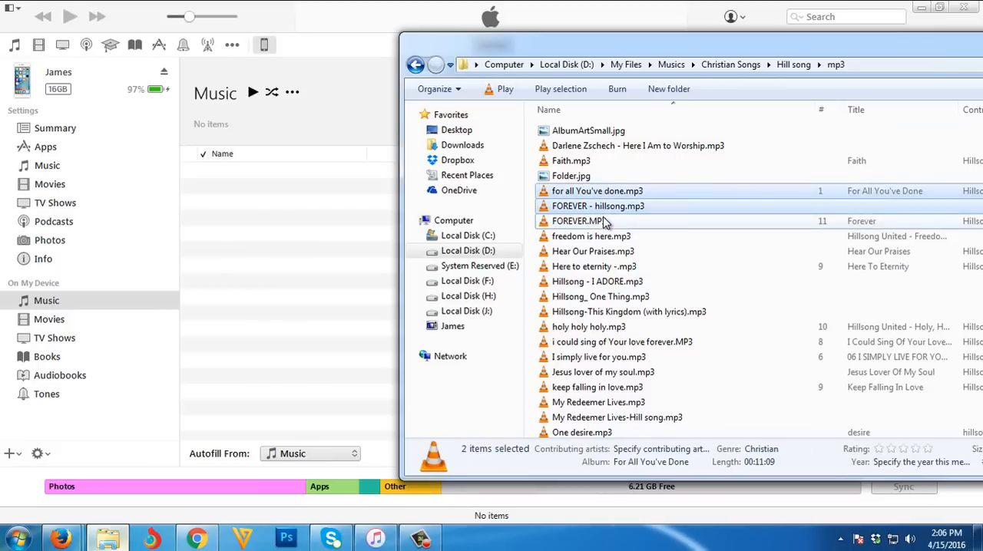
pyautogui.click(578, 221)
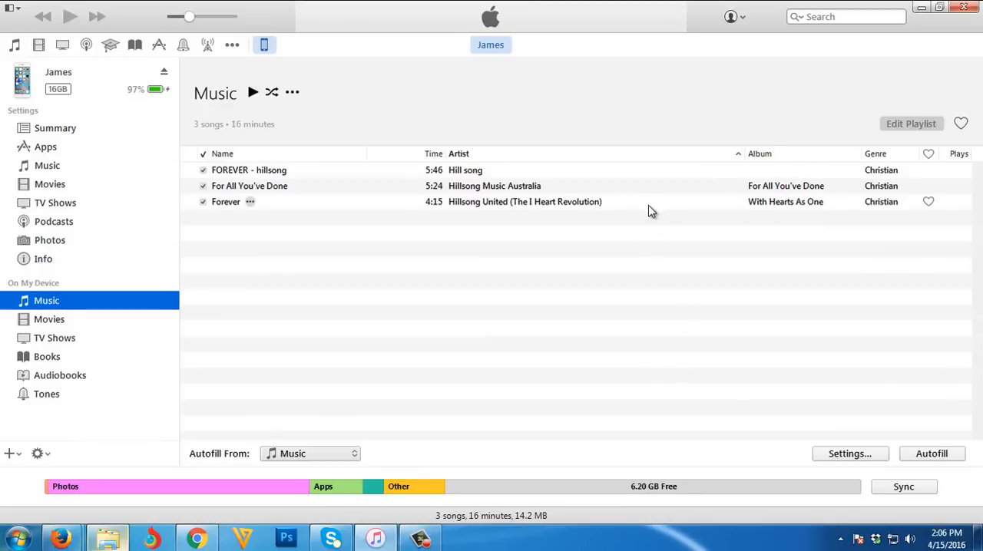
pyautogui.moveTo(392, 227)
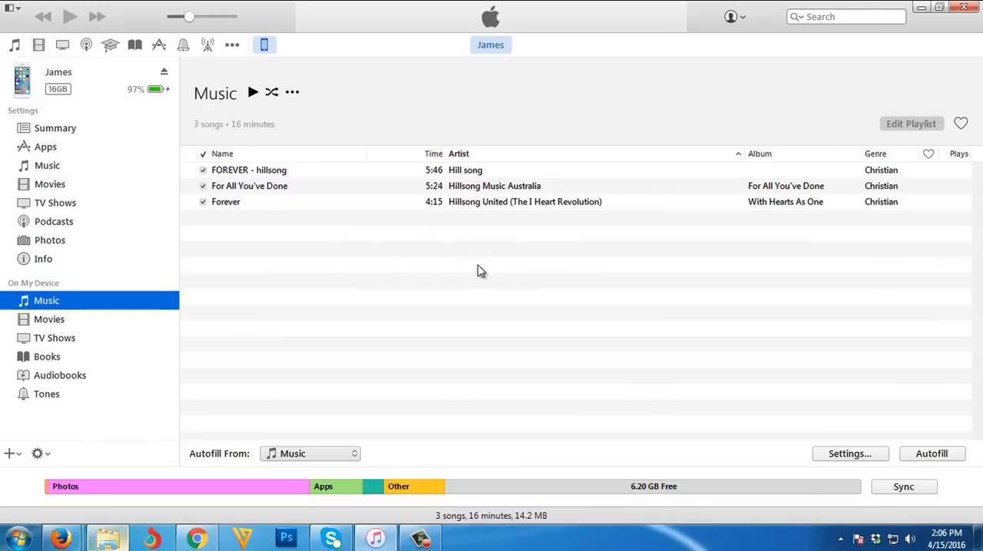
pyautogui.moveTo(397, 203)
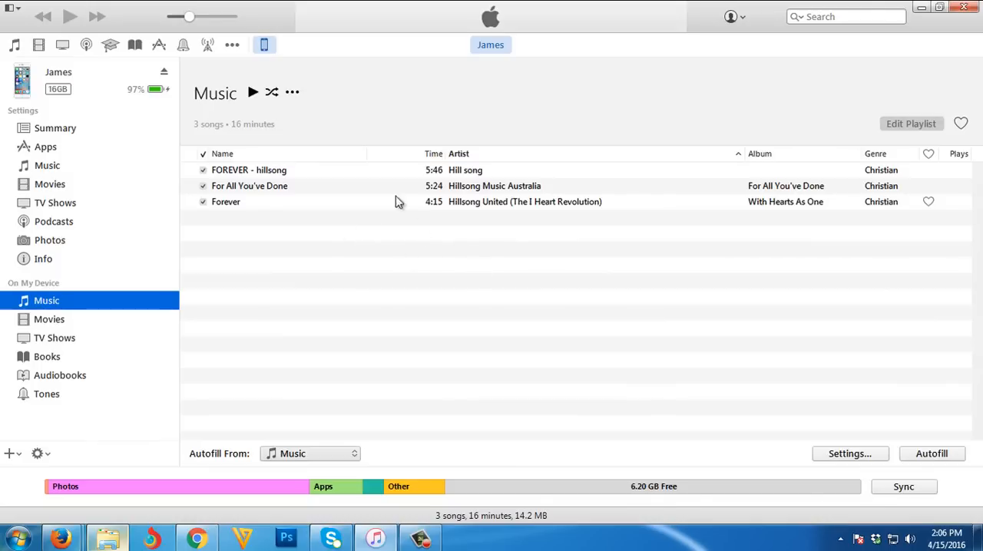
pyautogui.moveTo(421, 244)
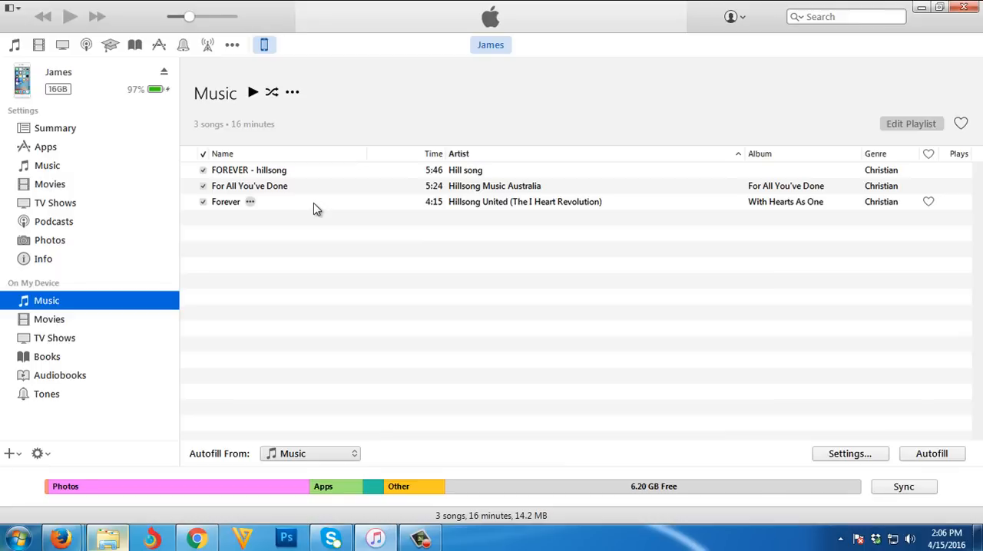
pyautogui.moveTo(357, 233)
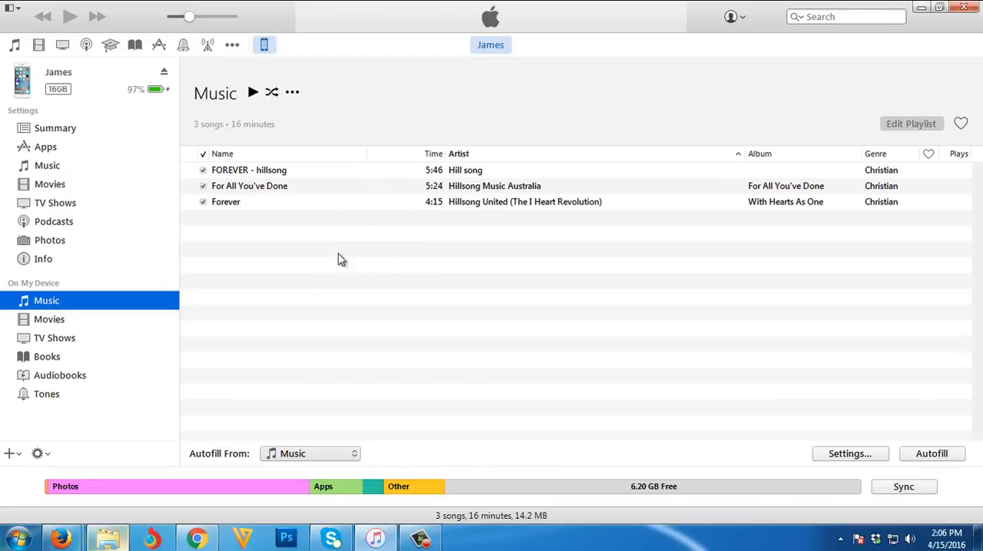
pyautogui.moveTo(15, 536)
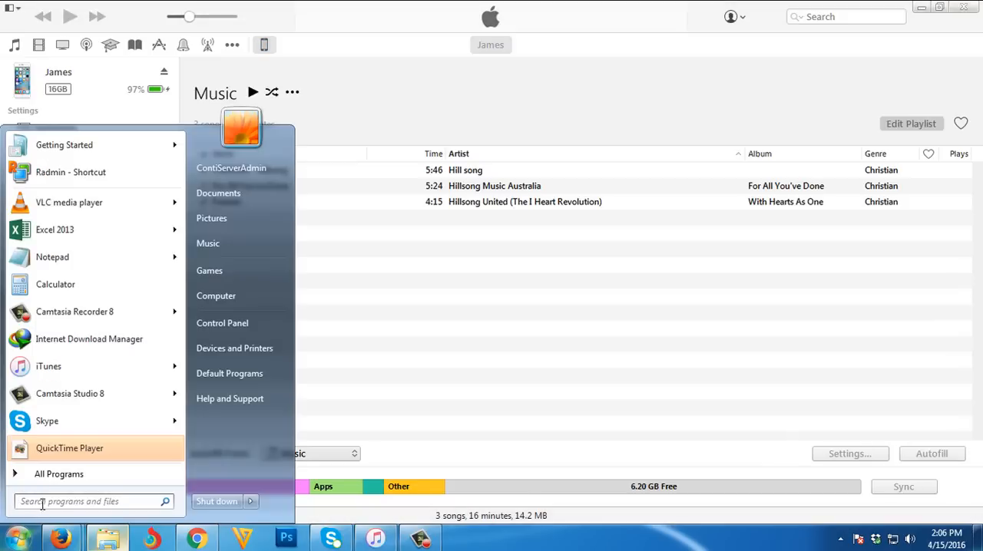
# Launch Syncios from the Start menu search so the iPhone's overview loads.
pyautogui.write('syn')
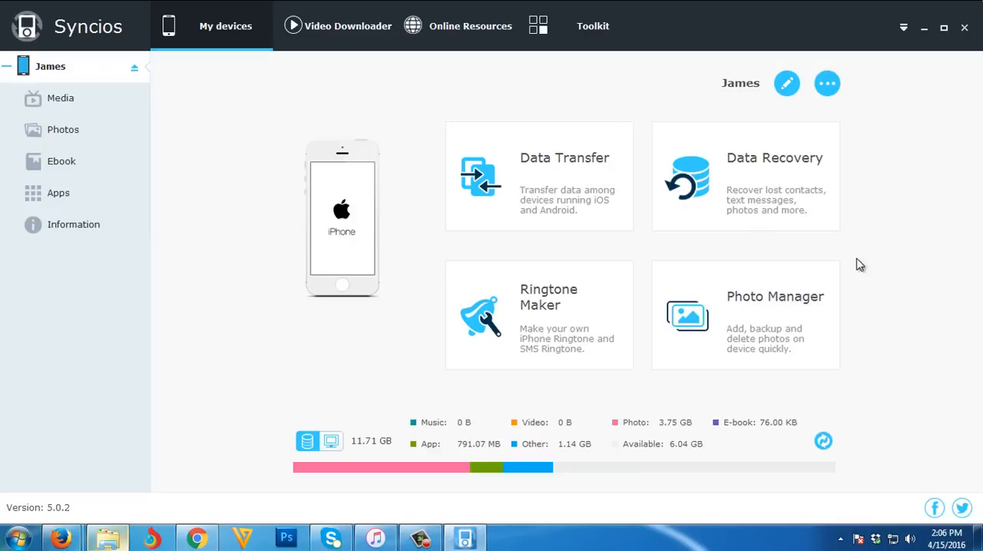
pyautogui.moveTo(913, 275)
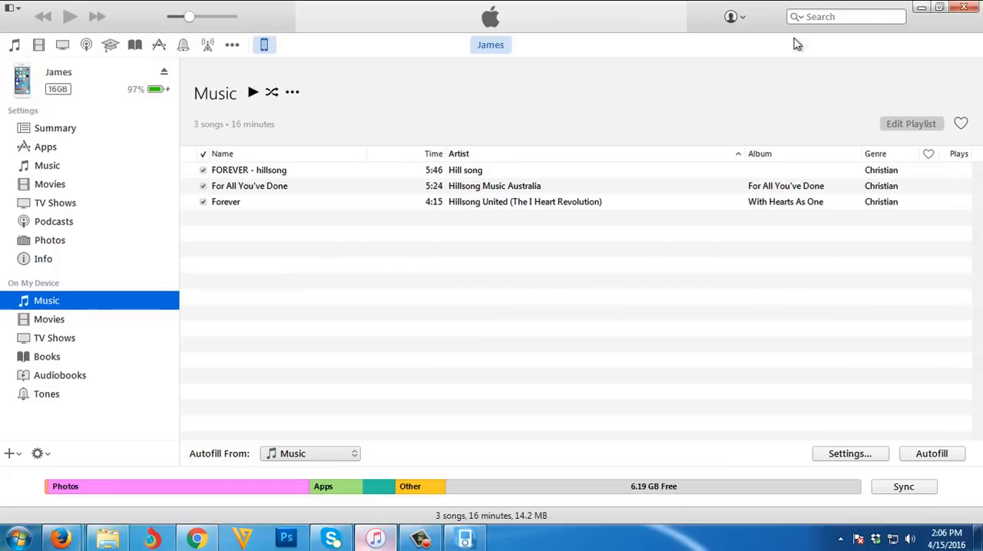
pyautogui.moveTo(644, 254)
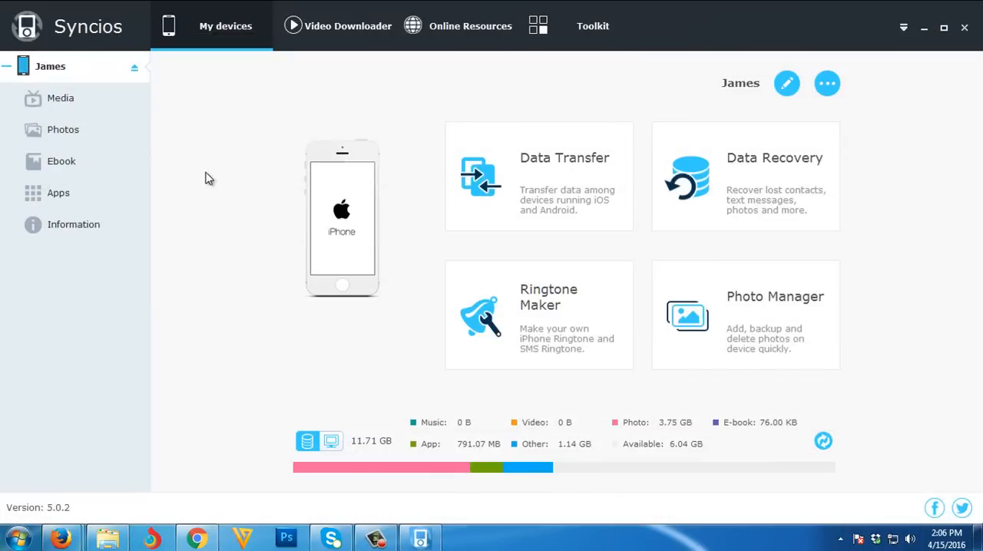
pyautogui.moveTo(415, 151)
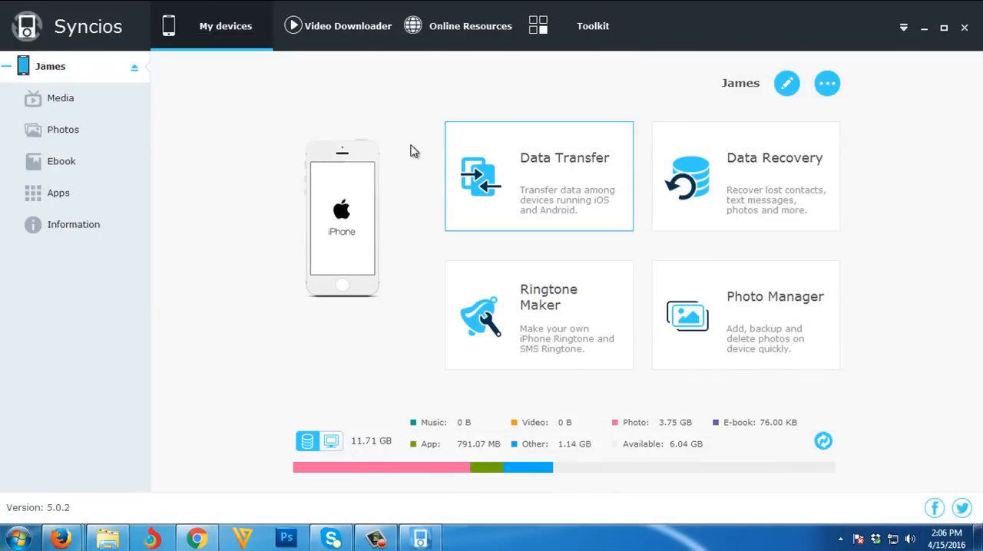
pyautogui.moveTo(77, 86)
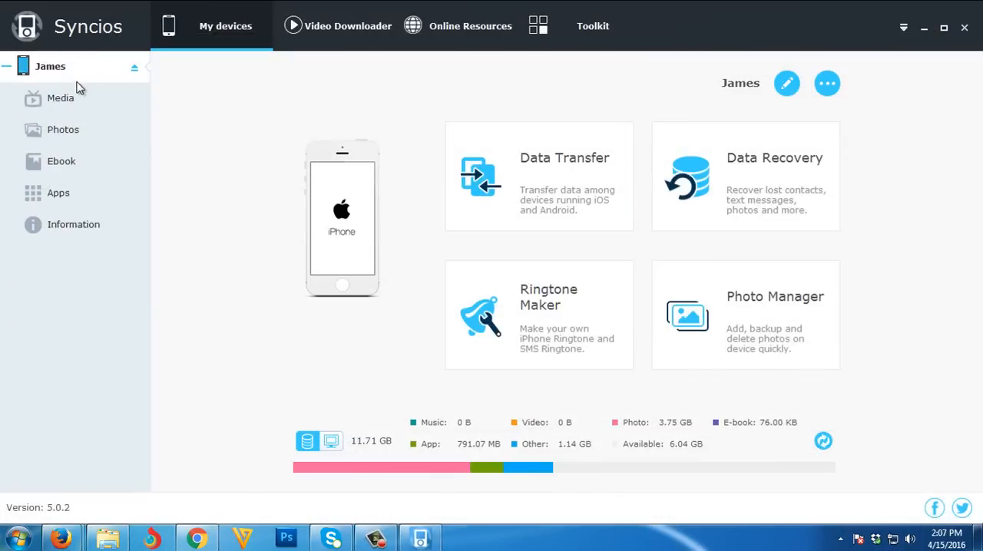
pyautogui.moveTo(51, 71)
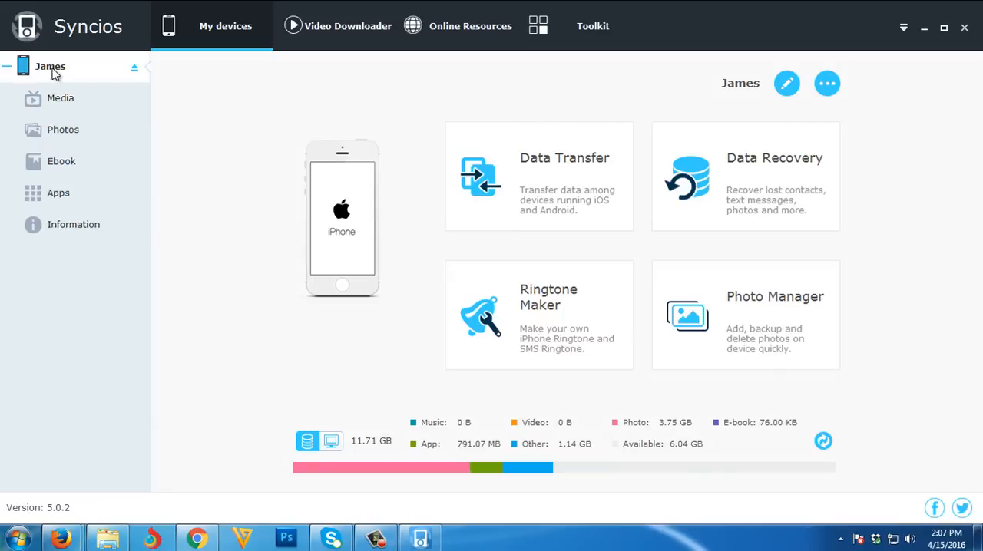
pyautogui.moveTo(50, 69)
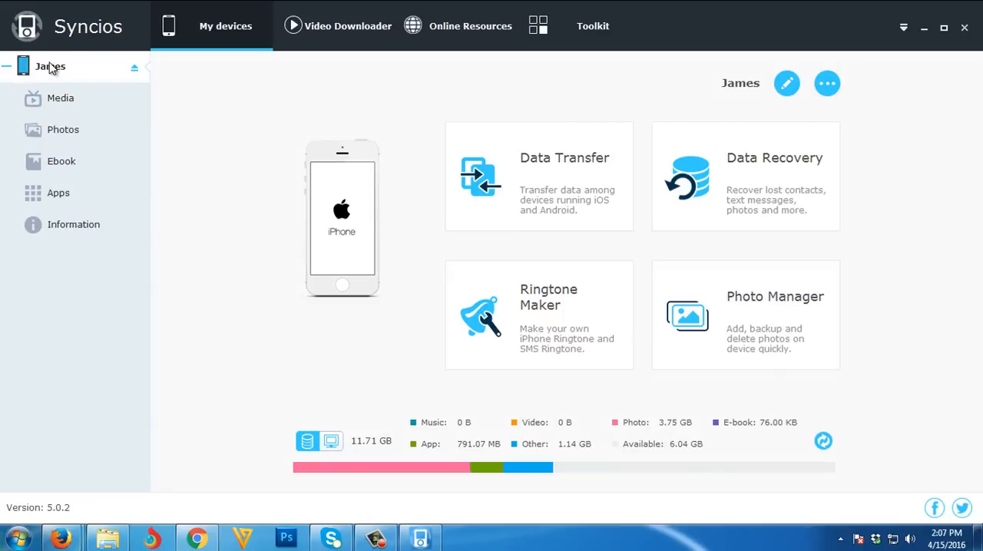
pyautogui.moveTo(60, 98)
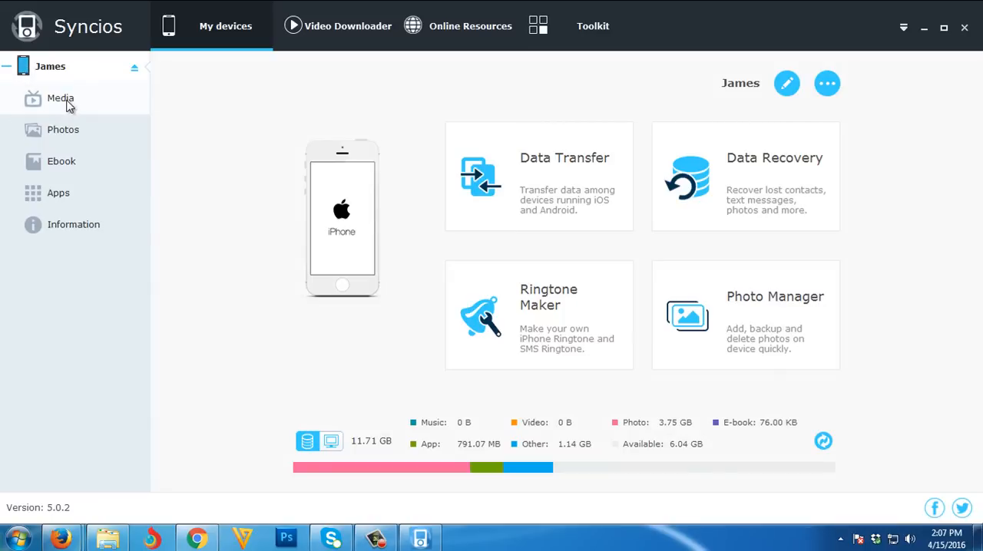
# Add Hillsong - I ADORE.mp3 and neighbouring tracks to the iPhone's media list.
pyautogui.click(60, 98)
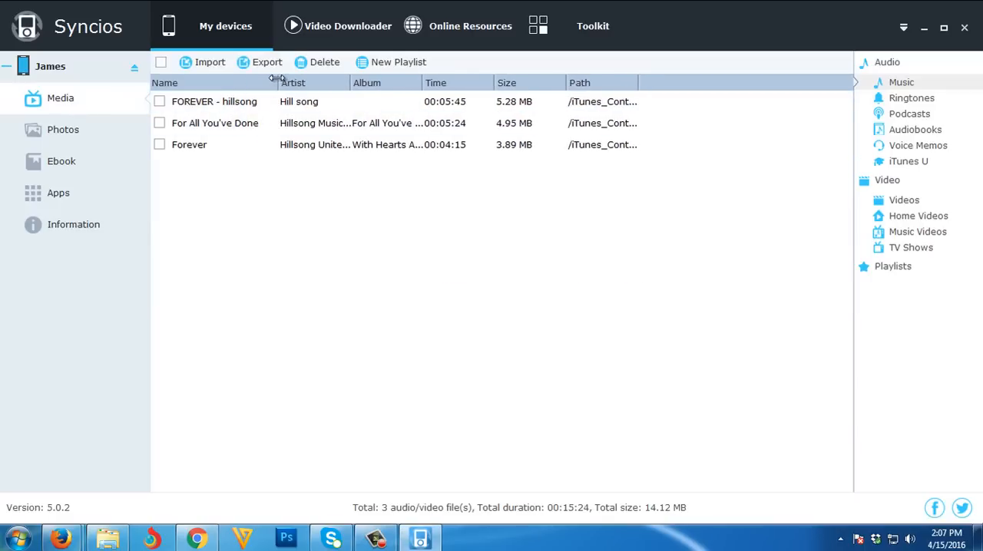
pyautogui.moveTo(120, 476)
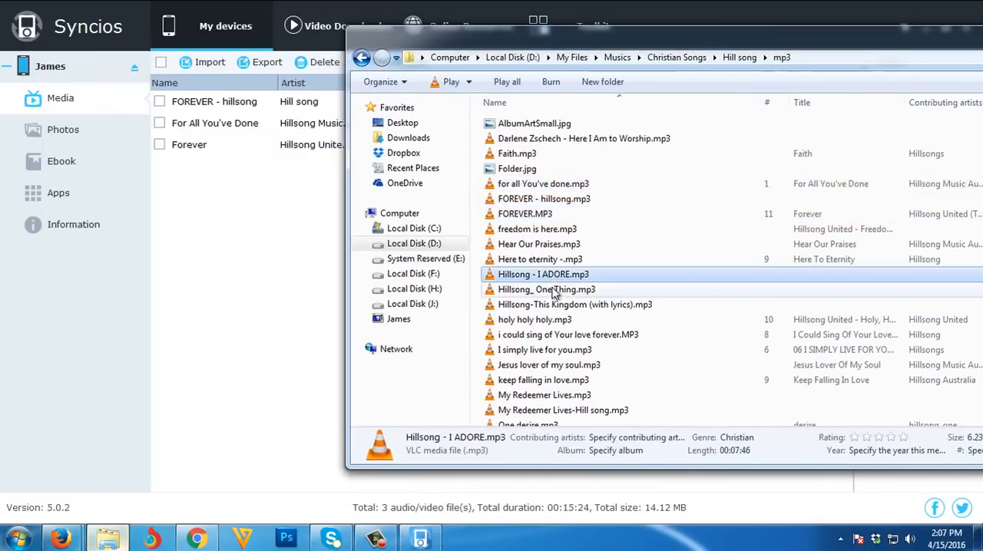
pyautogui.click(575, 304)
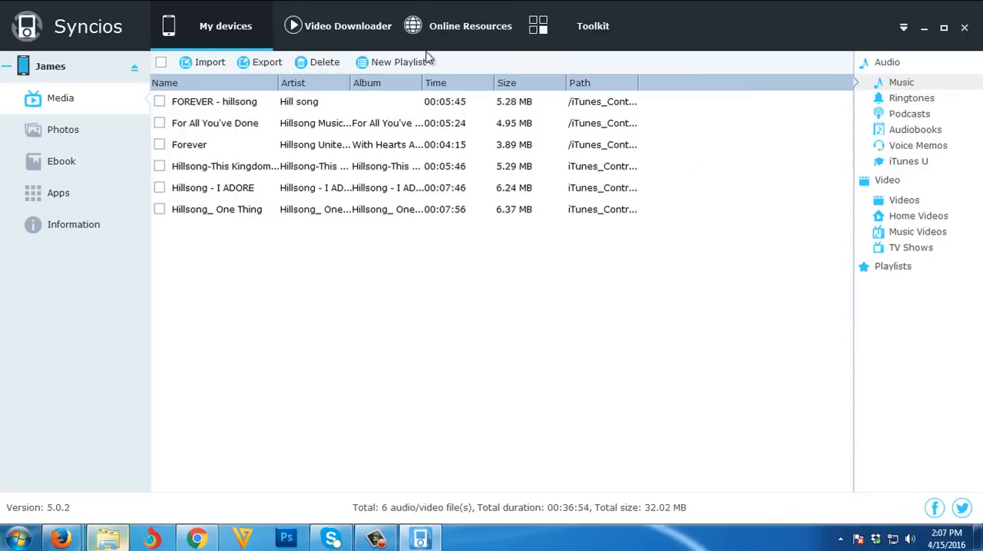
# Import D'Sound- Tattooed on my mind from the computer into the music list.
pyautogui.click(209, 61)
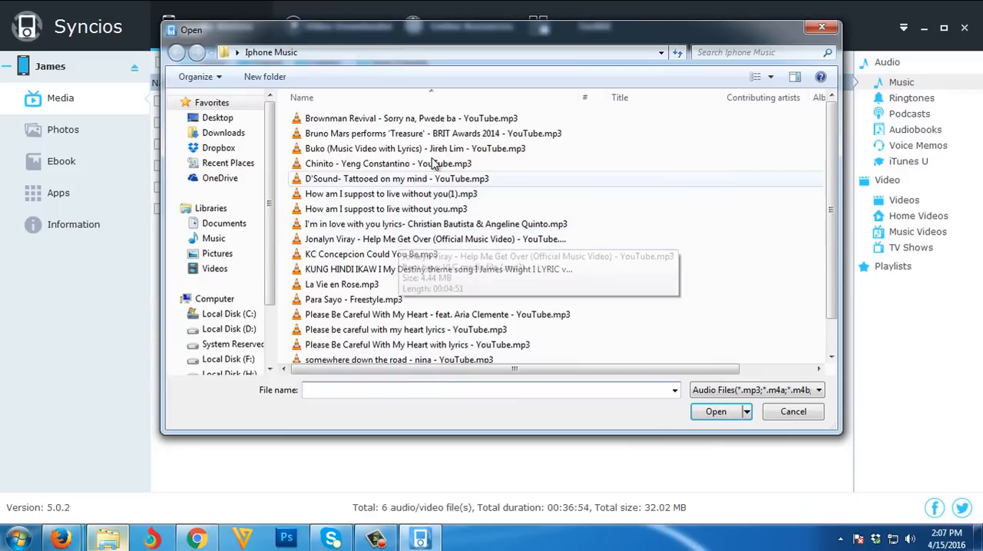
pyautogui.click(396, 178)
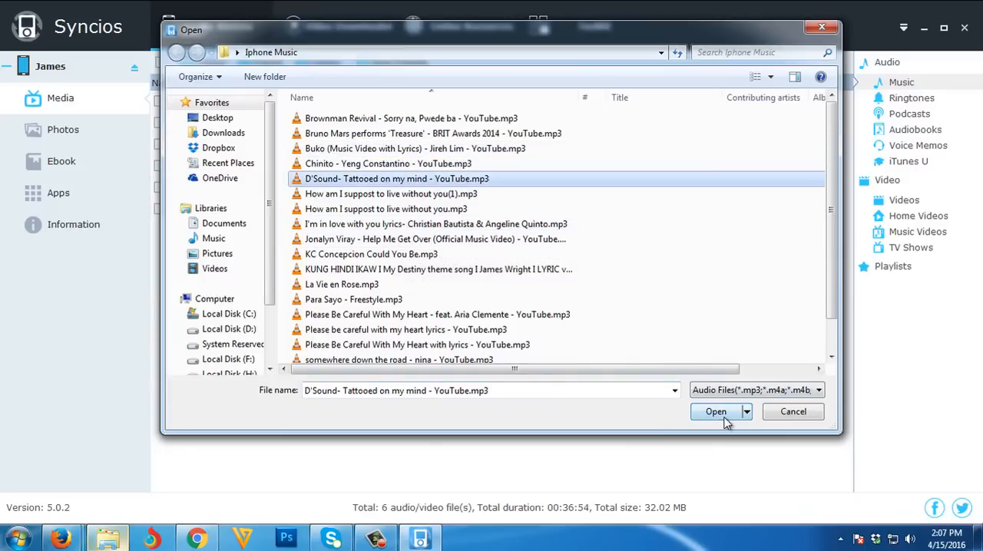
pyautogui.click(716, 412)
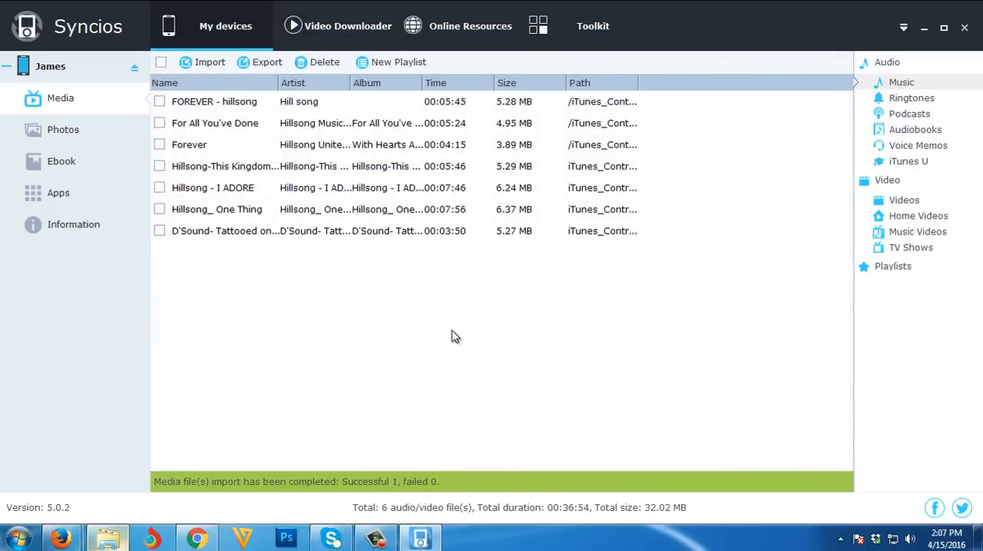